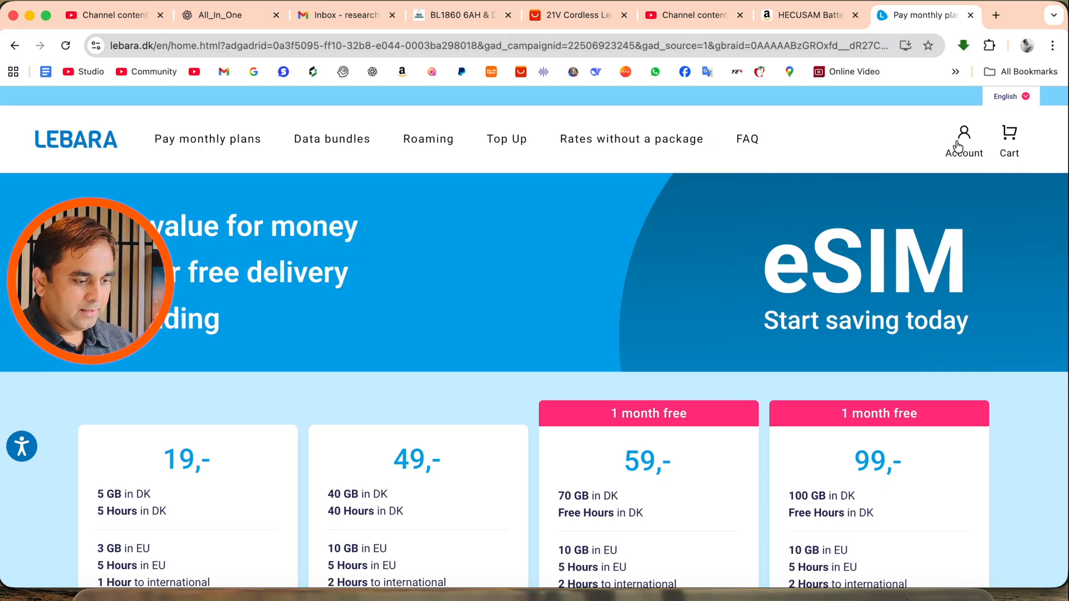
Reach the SIM Replacement form from the Account menu and scroll to the SIM number selector.
{"action": "left_click", "coordinate": [963, 134]}
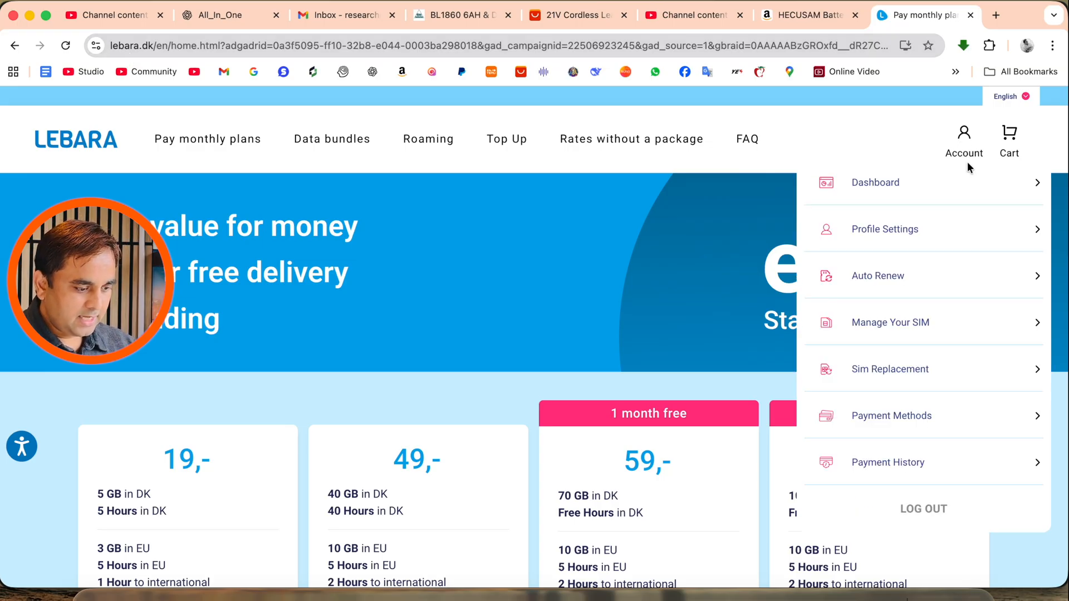
{"action": "mouse_move", "coordinate": [880, 381]}
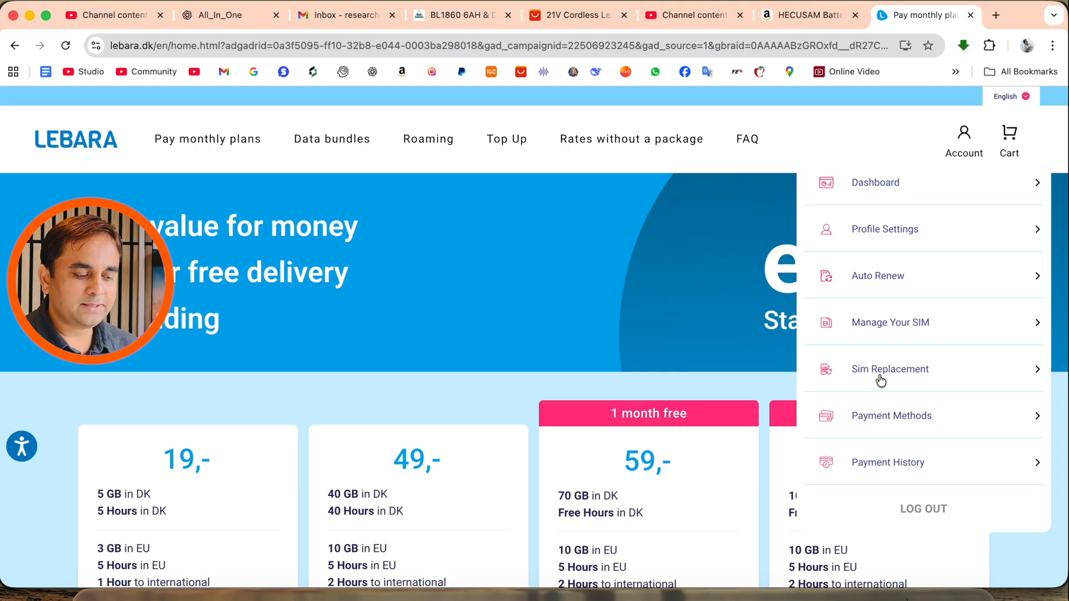
{"action": "left_click", "coordinate": [890, 369]}
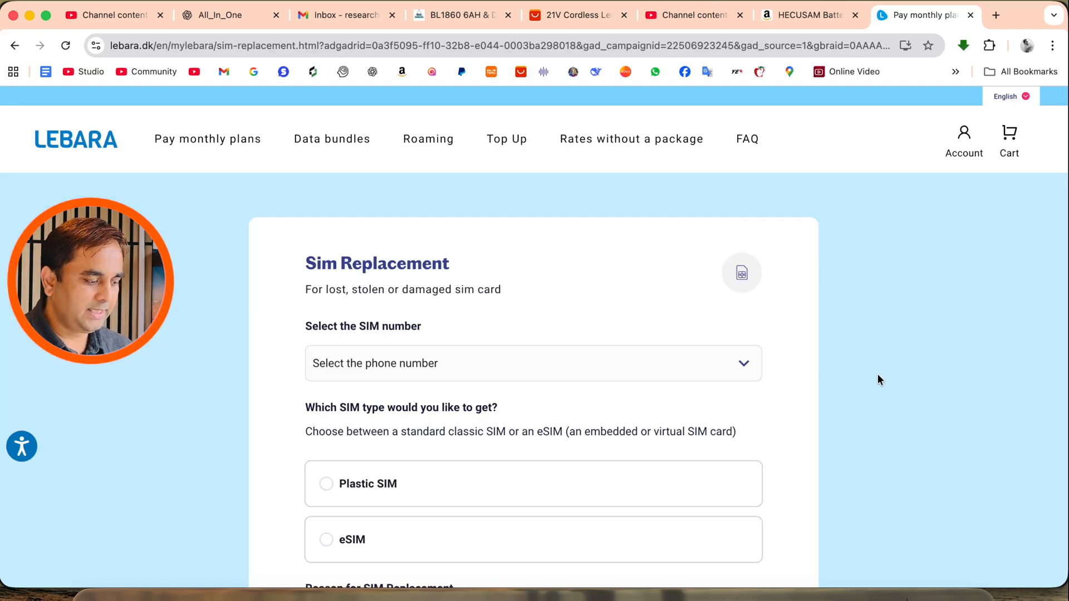
{"action": "scroll", "scroll_direction": "down", "scroll_amount": 3}
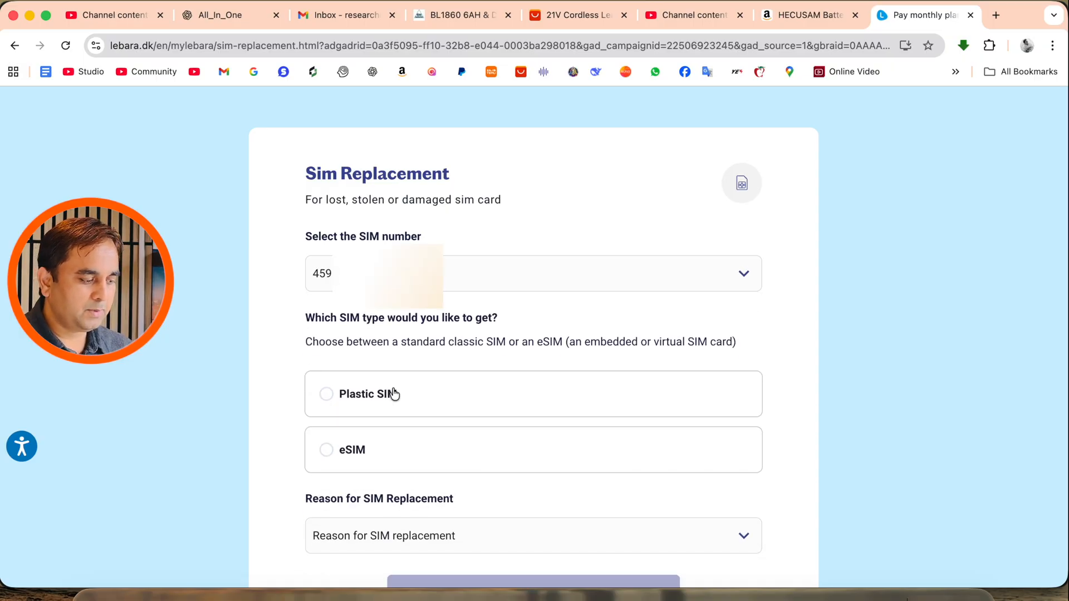
{"action": "scroll", "scroll_direction": "down", "scroll_amount": 3}
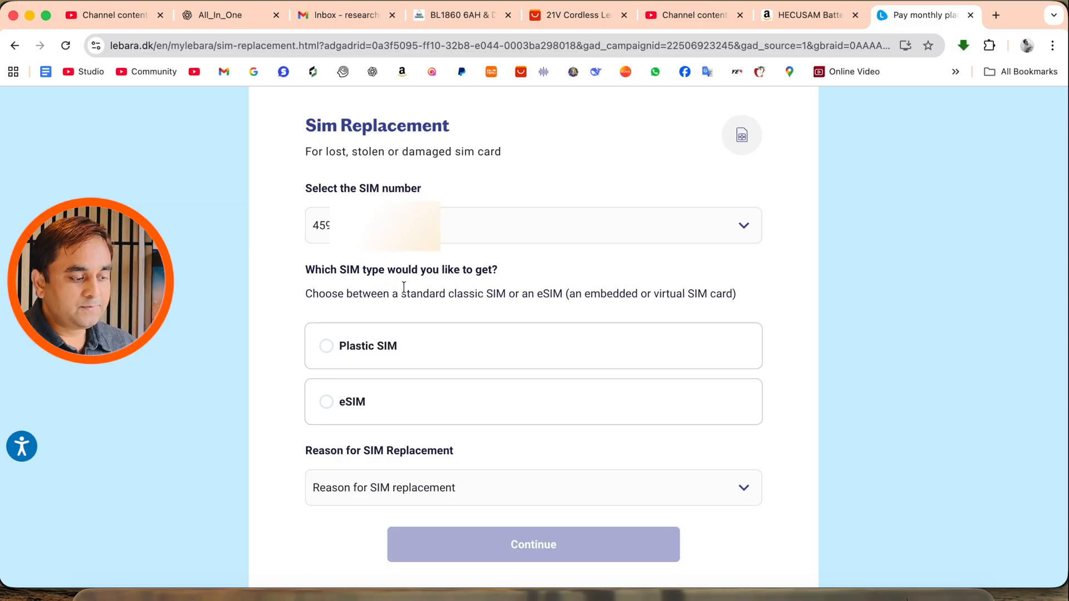
Choose eSIM, confirm compatibility, give 'I want to move to eSIM' as reason and continue.
{"action": "left_click", "coordinate": [325, 402]}
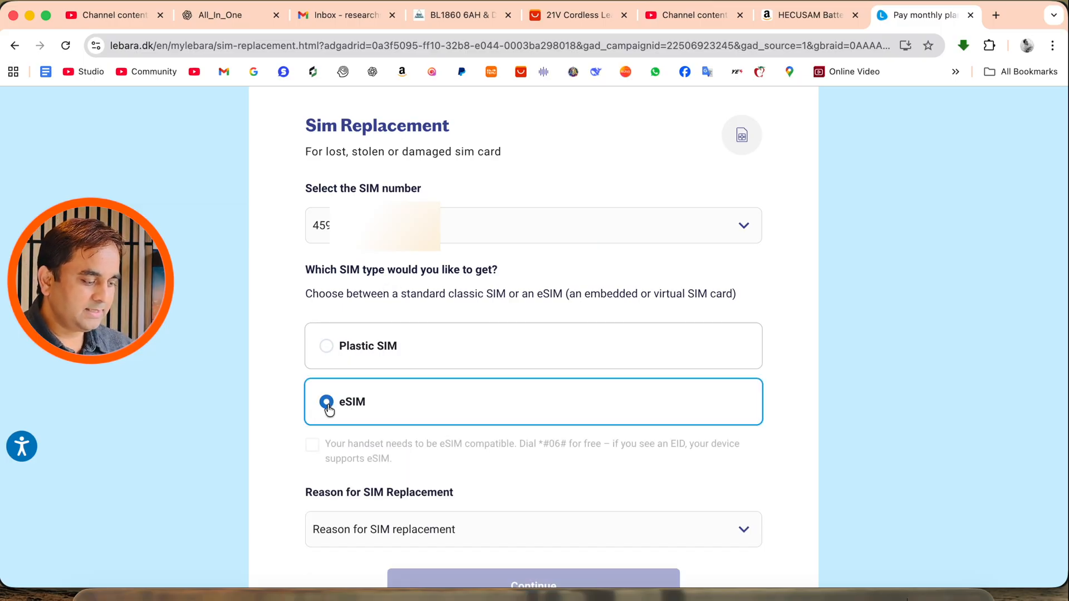
{"action": "left_click", "coordinate": [312, 444]}
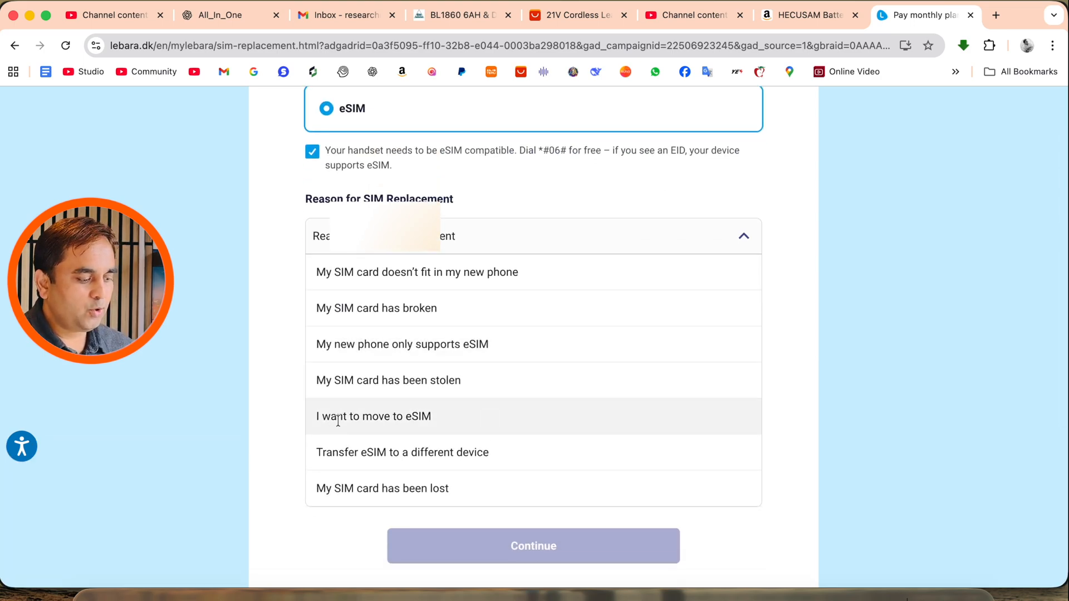
{"action": "left_click", "coordinate": [375, 417]}
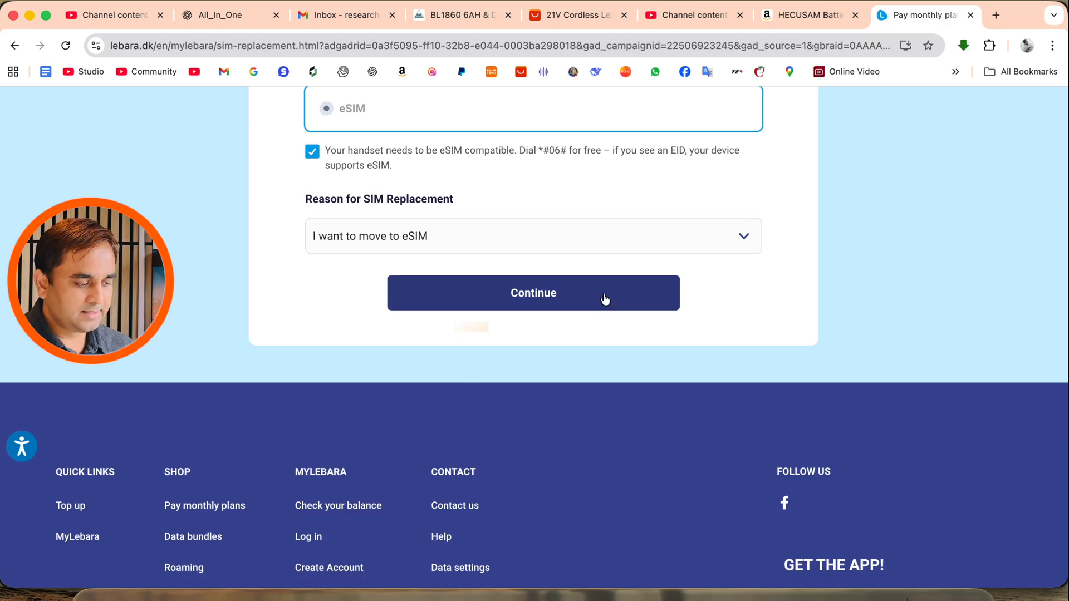
{"action": "left_click", "coordinate": [534, 293]}
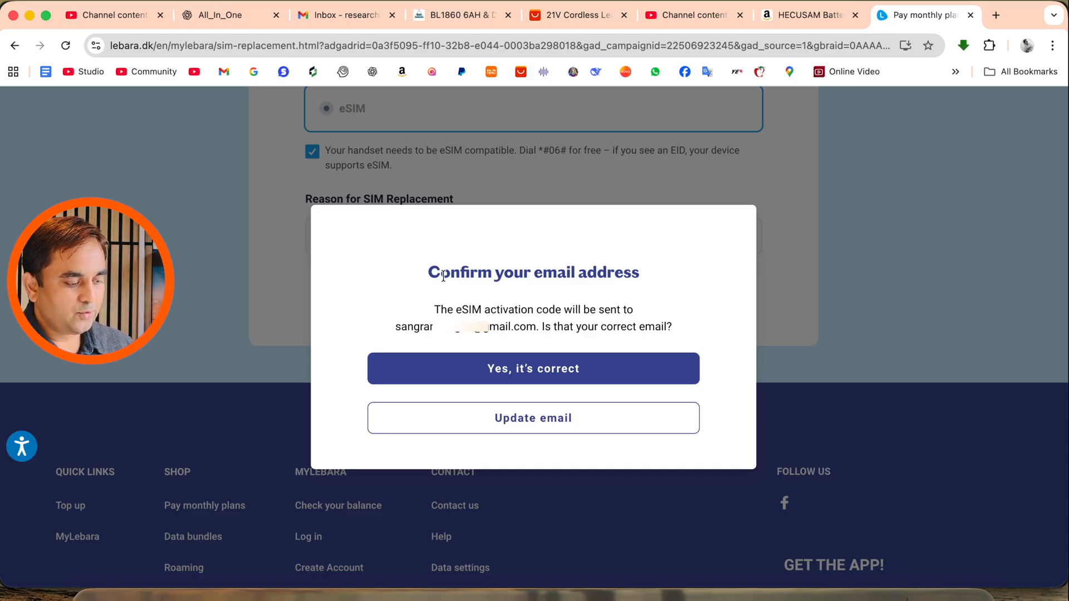
{"action": "mouse_move", "coordinate": [632, 428]}
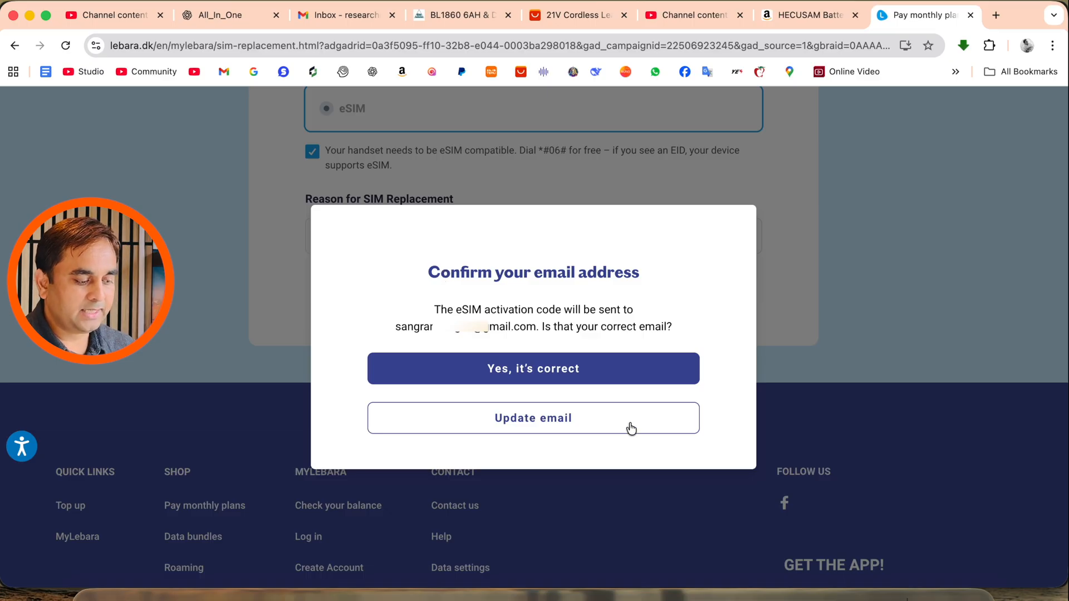
{"action": "mouse_move", "coordinate": [600, 376]}
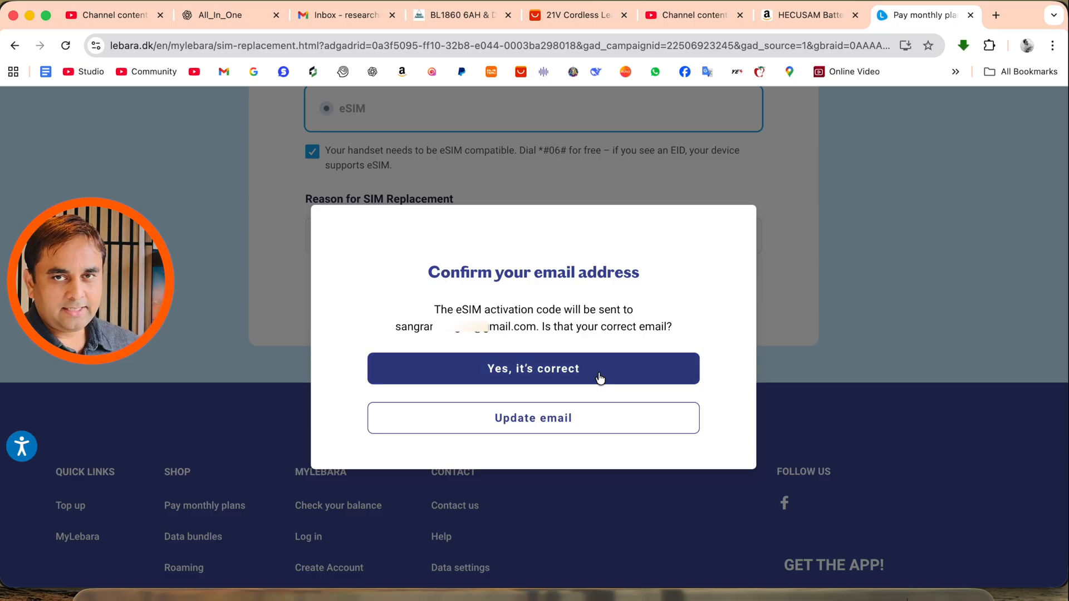
{"action": "mouse_move", "coordinate": [550, 432]}
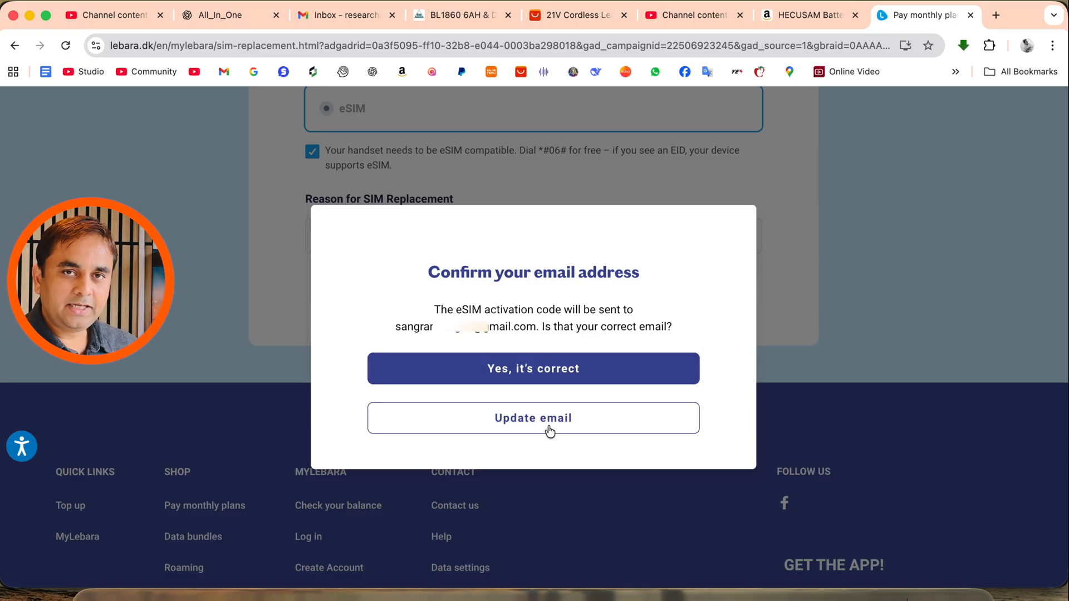
Confirm the email address and verify it with the emailed code.
{"action": "left_click", "coordinate": [534, 369]}
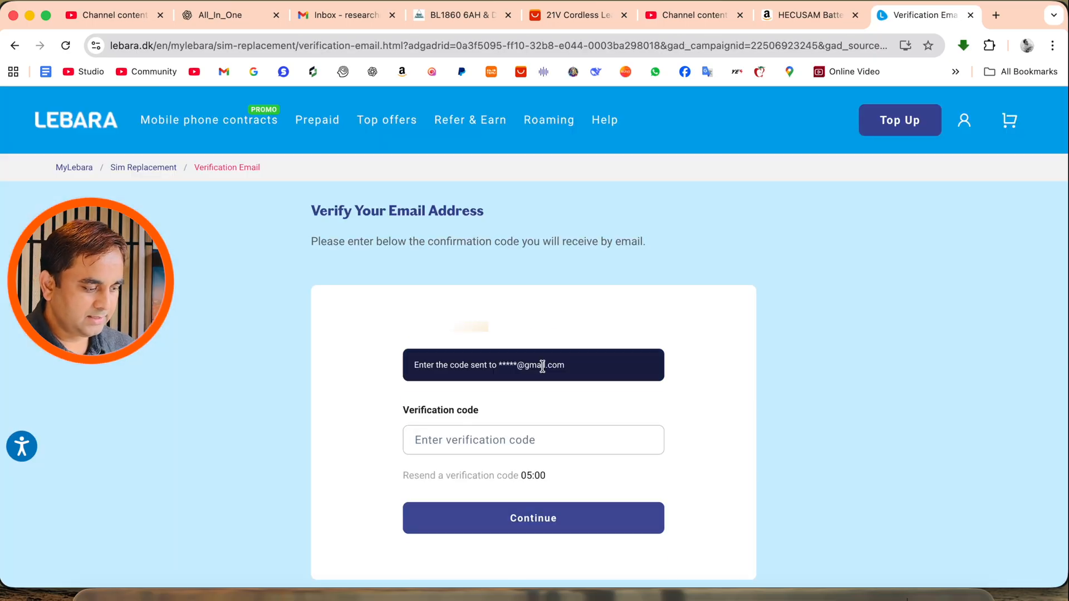
{"action": "scroll", "scroll_direction": "down", "scroll_amount": 3}
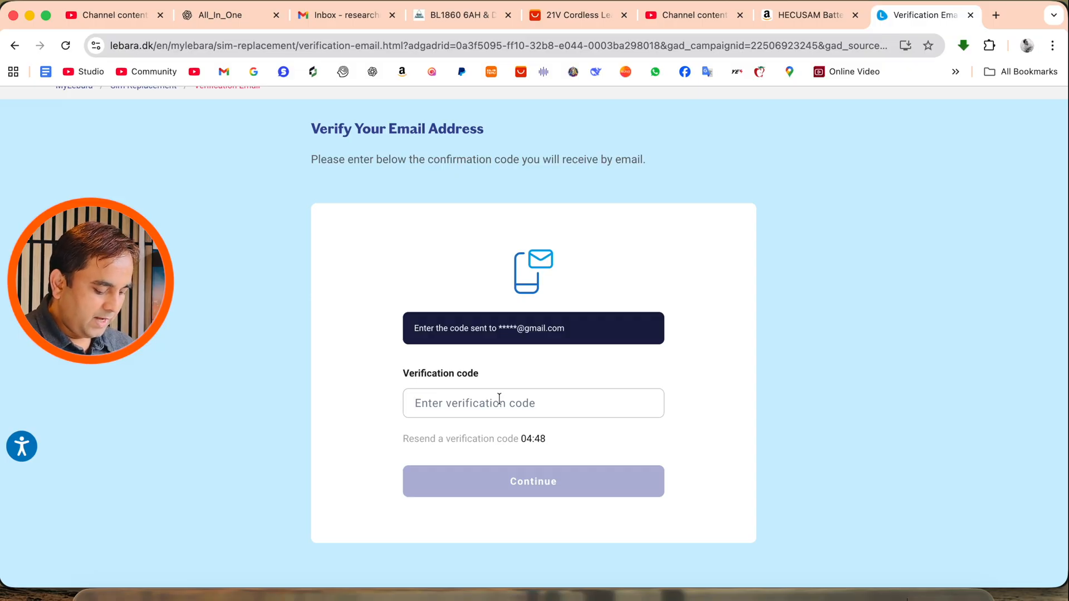
{"action": "type", "text": "12"}
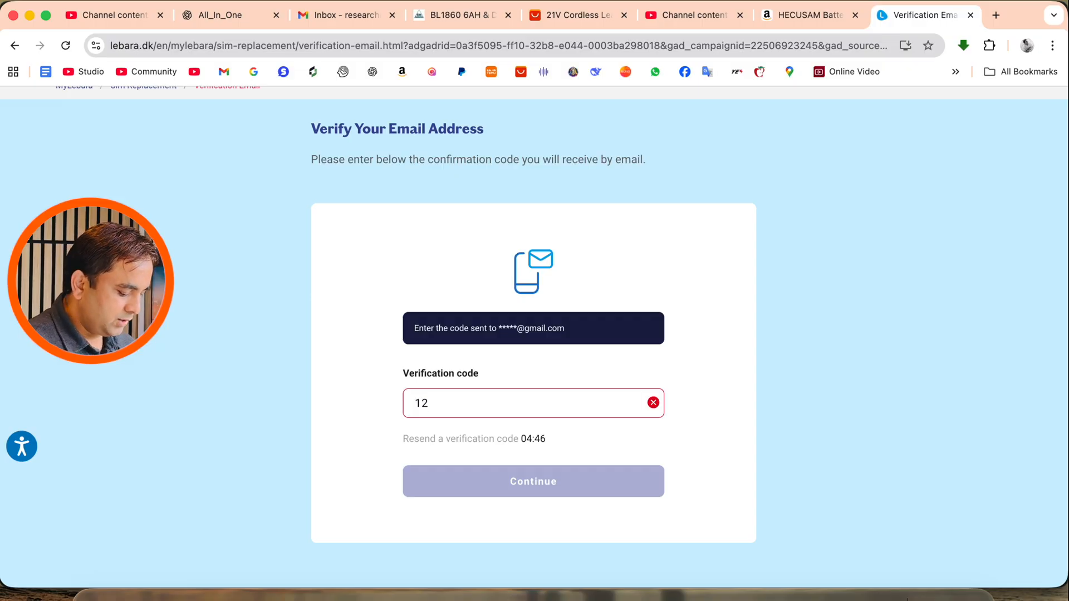
{"action": "type", "text": "3"}
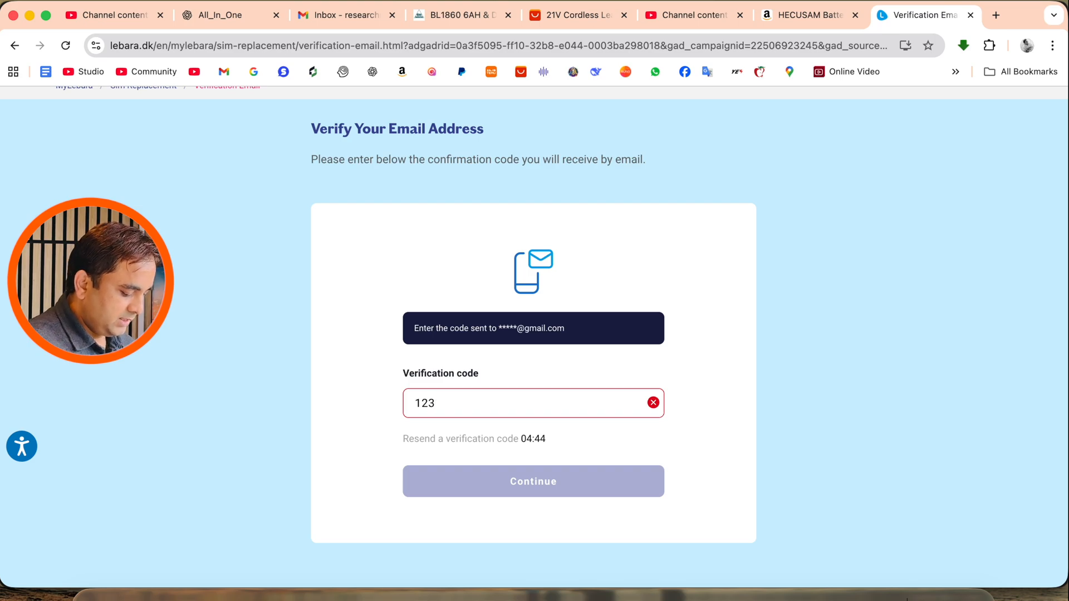
{"action": "type", "text": "572"}
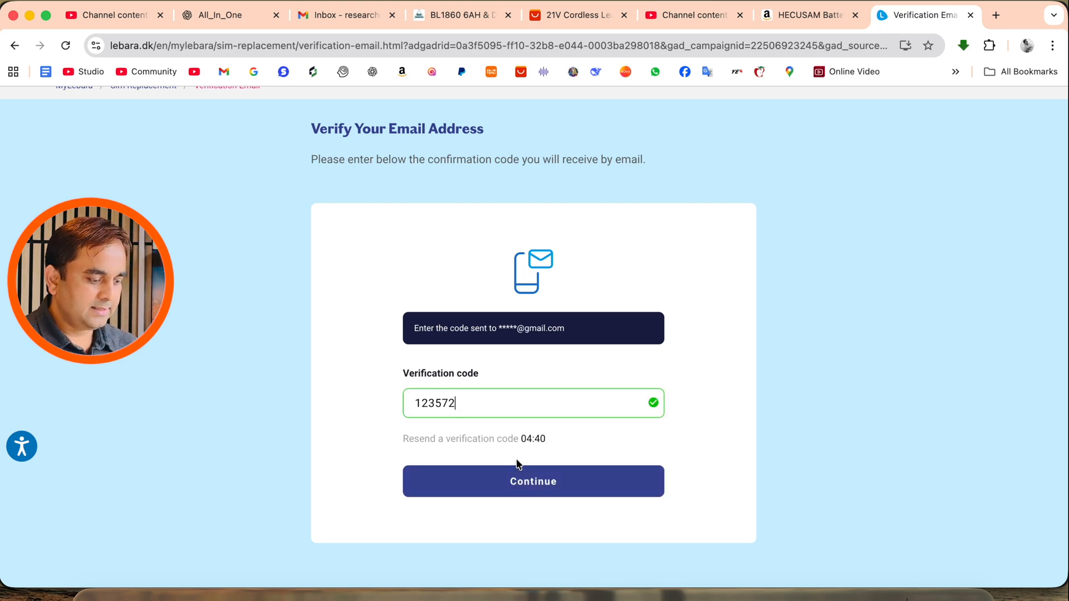
{"action": "left_click", "coordinate": [533, 481]}
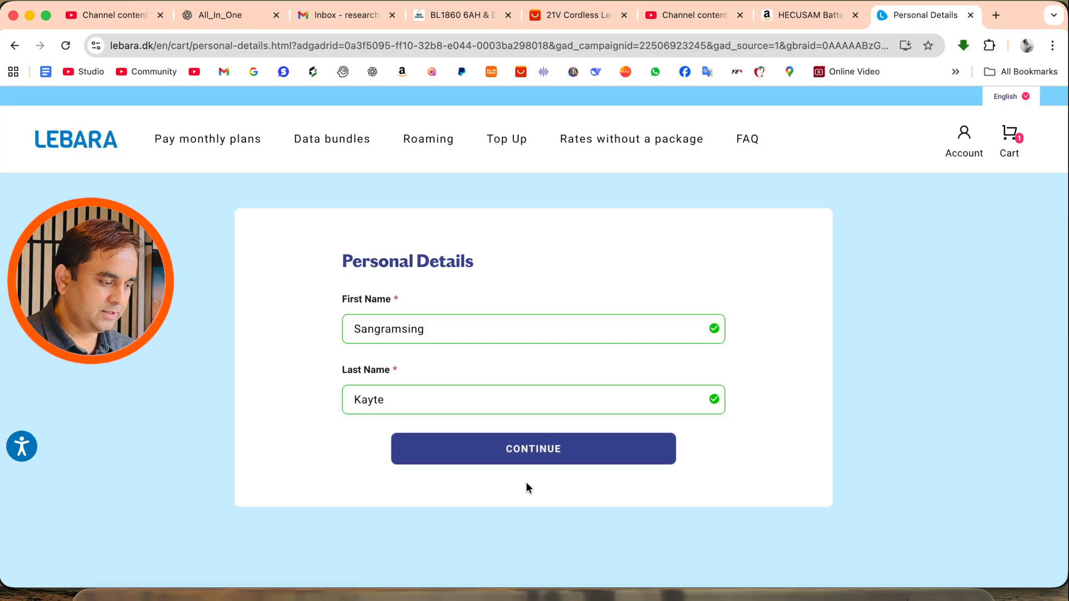
Keep the prefilled personal details and submit the free eSIM replacement order.
{"action": "left_click", "coordinate": [533, 449]}
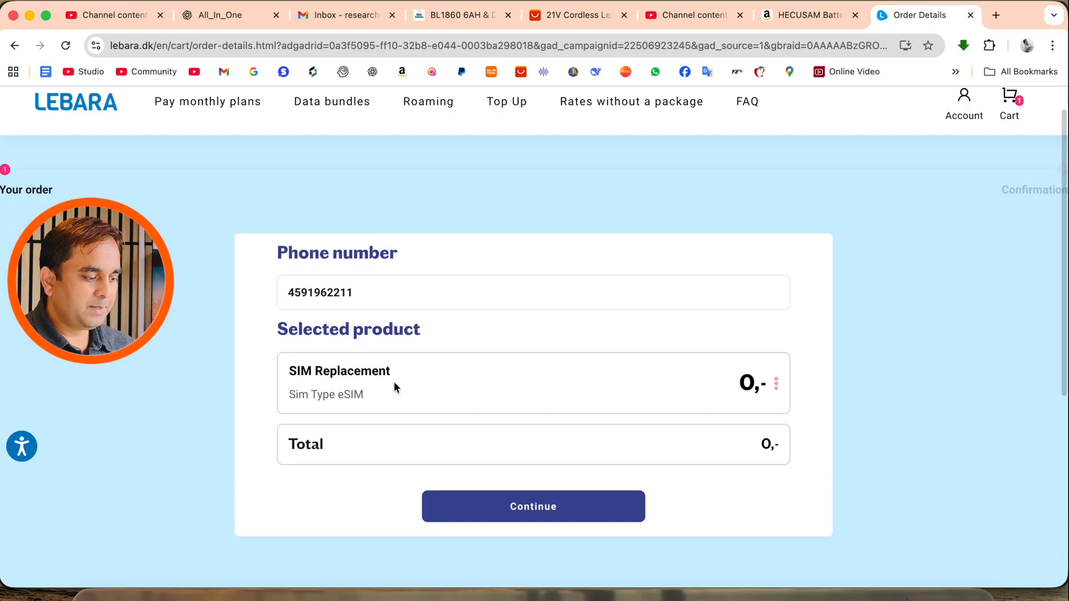
{"action": "left_click", "coordinate": [532, 506]}
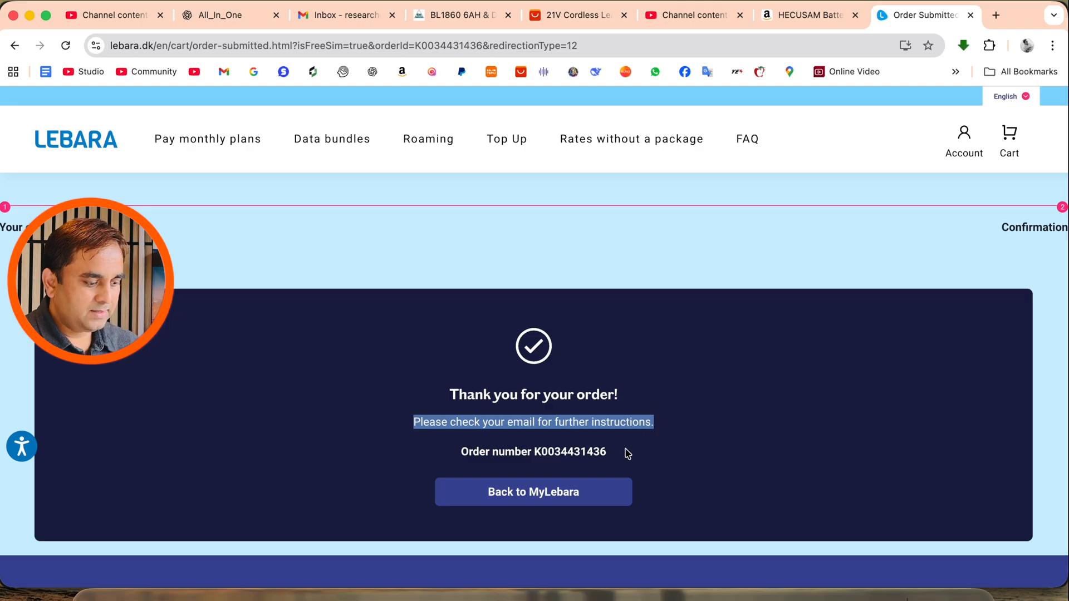
Read Lebara's Order confirmation email, return to the inbox and open the next Lebara email.
{"action": "scroll", "scroll_direction": "down", "scroll_amount": 3}
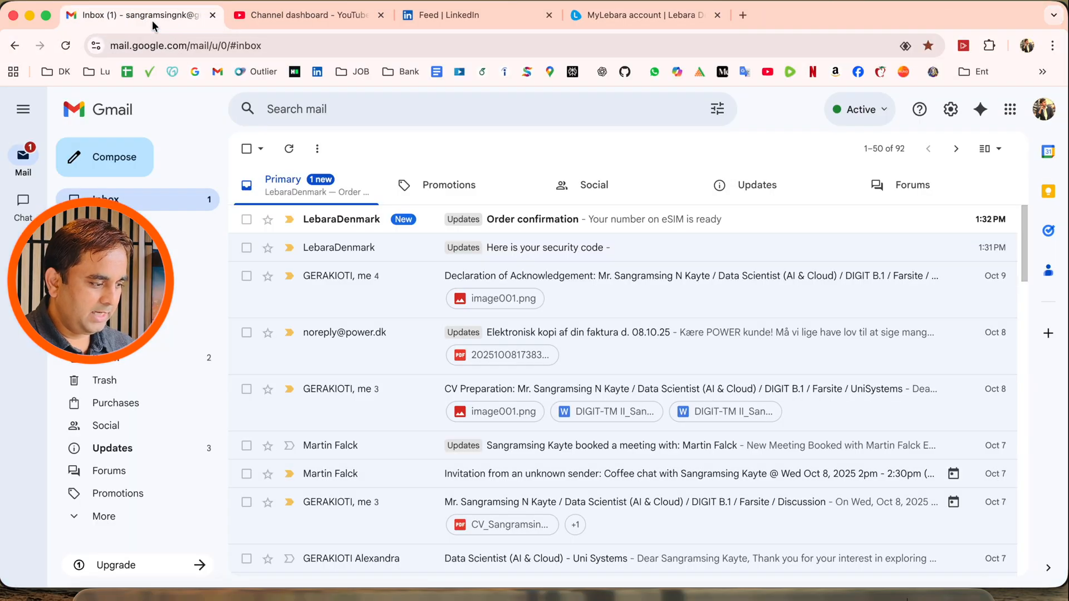
{"action": "left_click", "coordinate": [533, 219]}
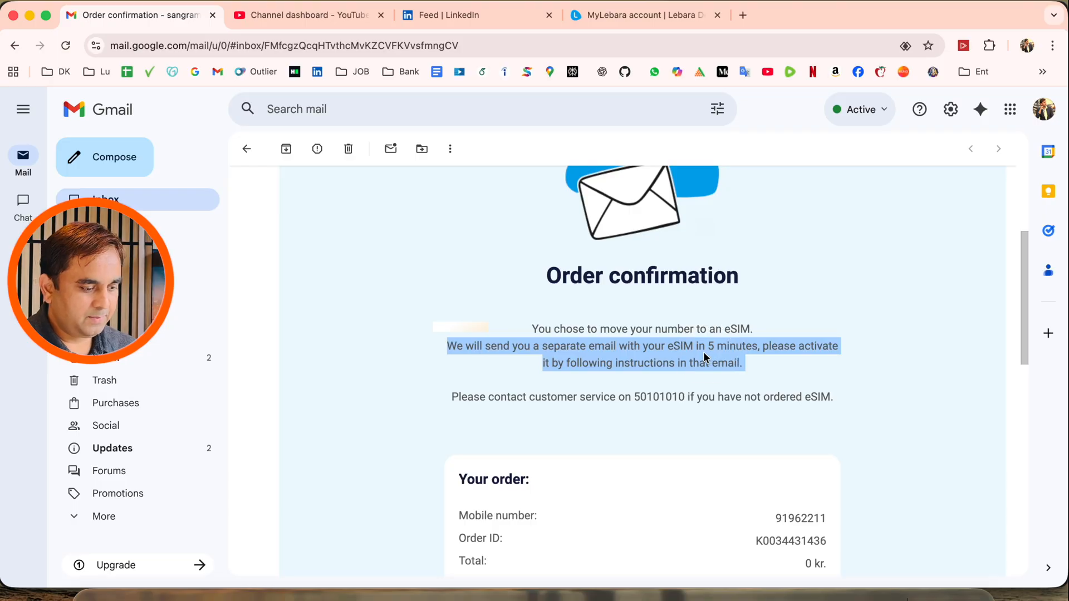
{"action": "mouse_move", "coordinate": [642, 365]}
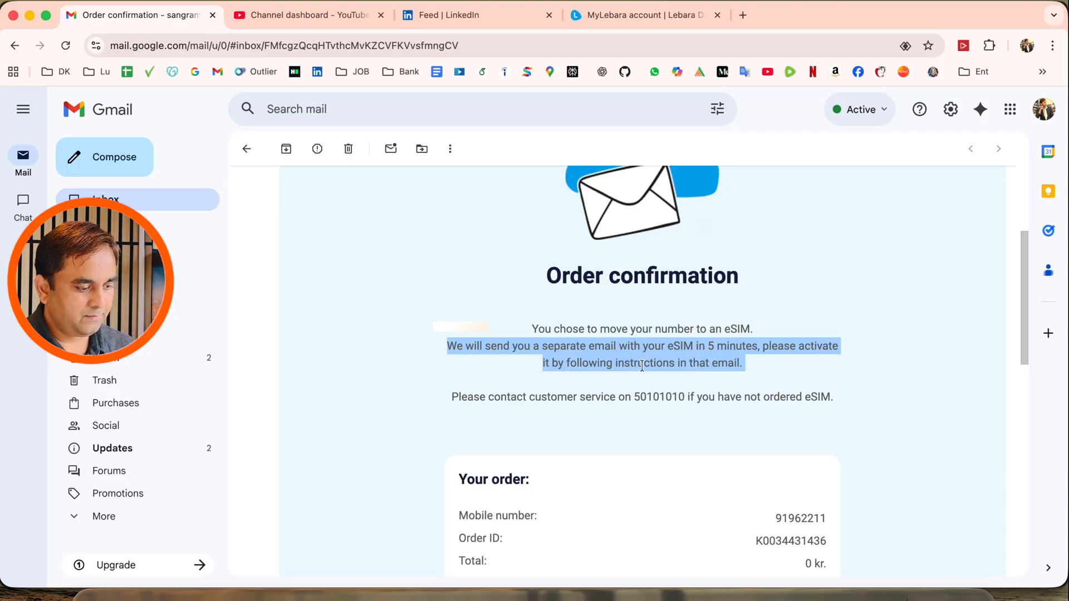
{"action": "scroll", "scroll_direction": "down", "scroll_amount": 3}
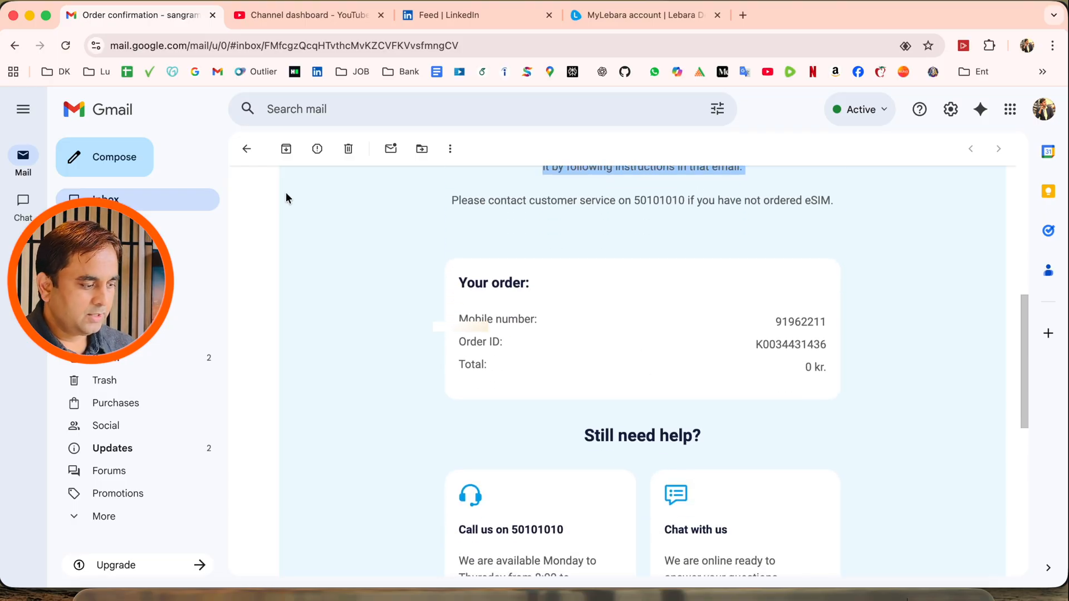
{"action": "left_click", "coordinate": [246, 150]}
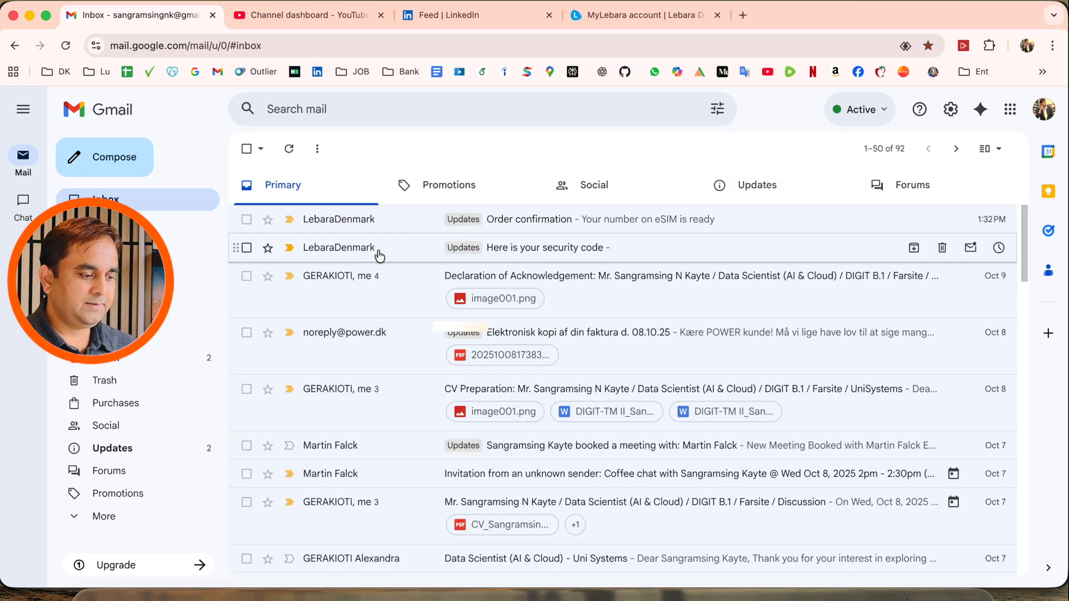
{"action": "left_click", "coordinate": [595, 185]}
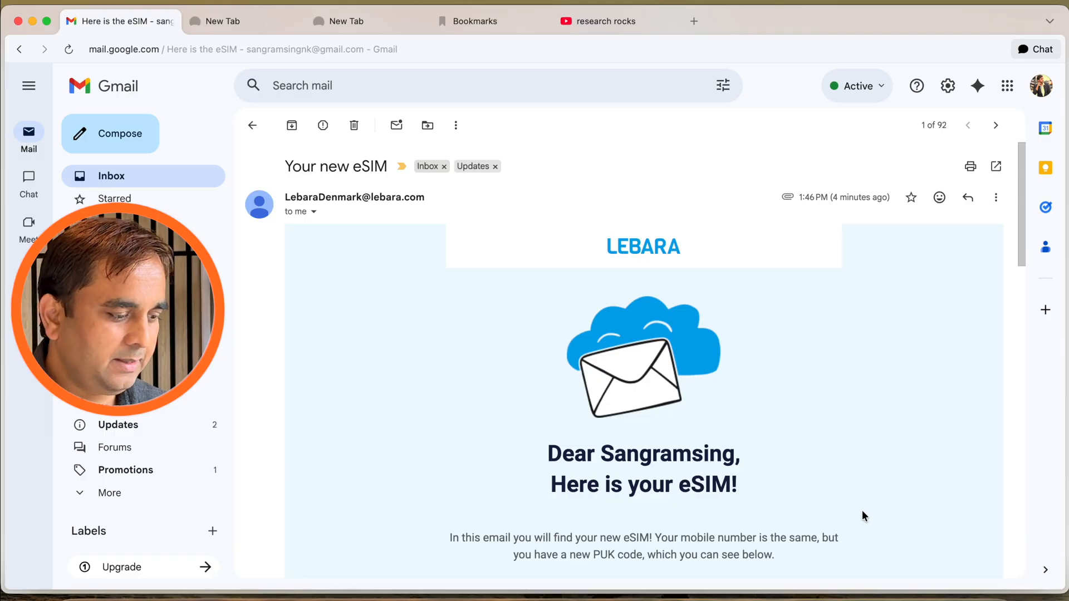
Scroll through the 'Your new eSIM' email and preview its attached activation PDF.
{"action": "scroll", "scroll_direction": "down", "scroll_amount": 3}
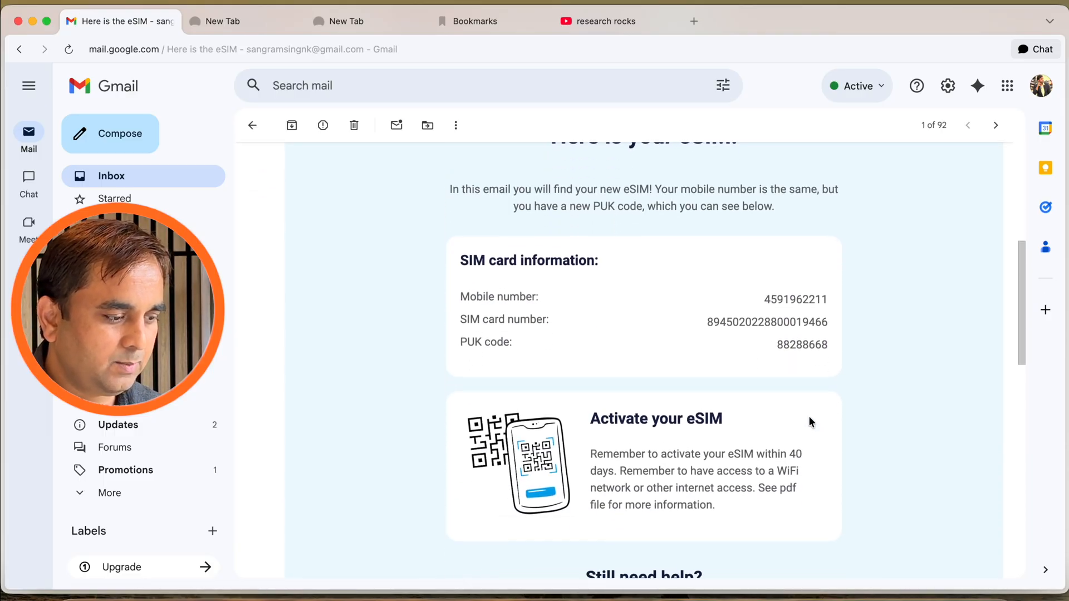
{"action": "scroll", "scroll_direction": "down", "scroll_amount": 3}
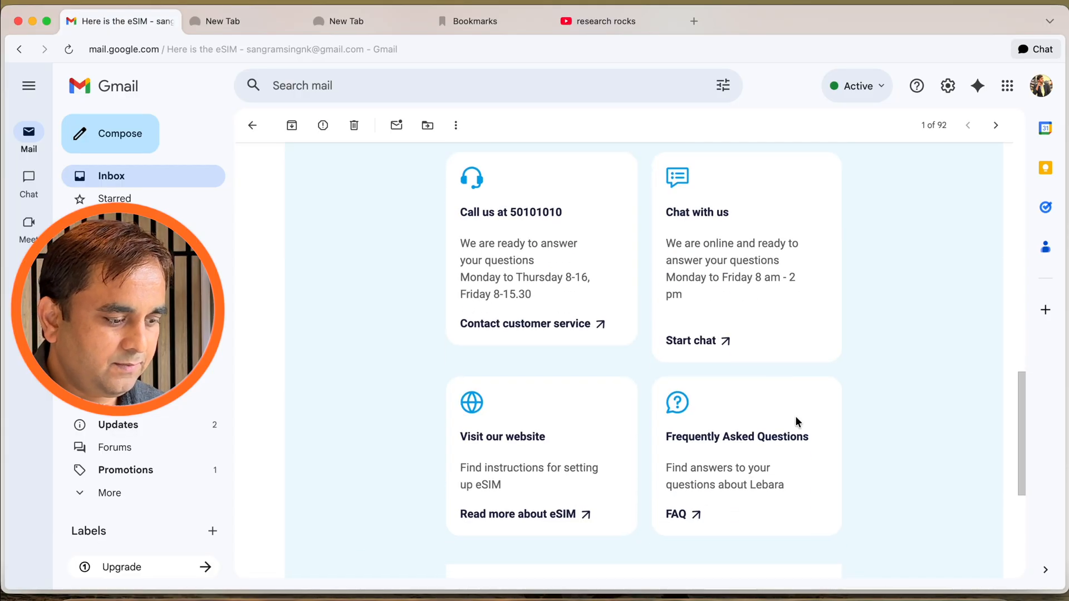
{"action": "scroll", "scroll_direction": "down", "scroll_amount": 3}
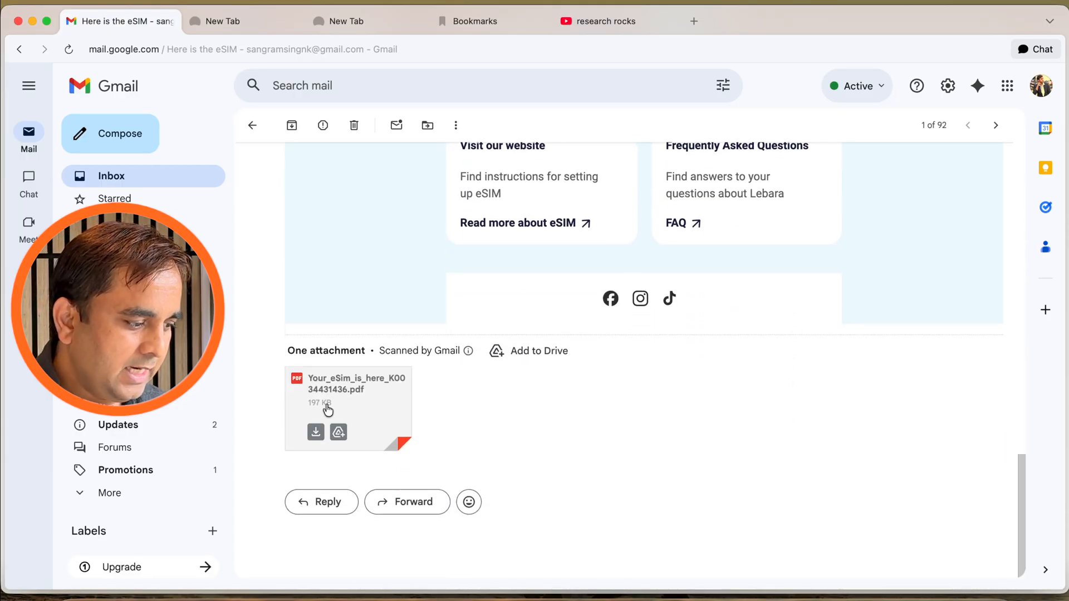
{"action": "left_click", "coordinate": [348, 397]}
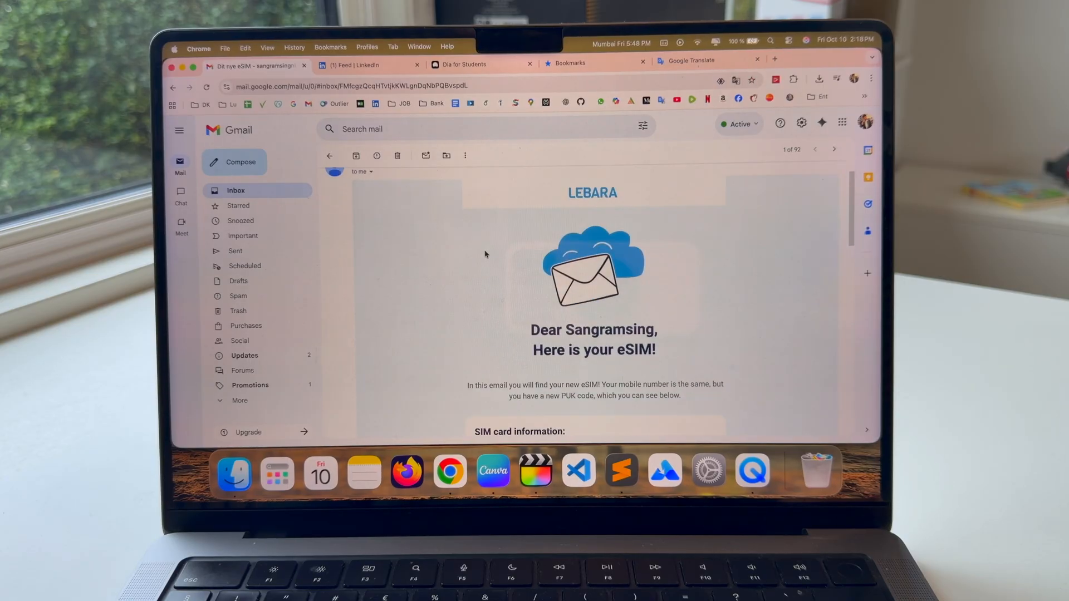
Scroll the eSIM activation PDF down to the SIM details and QR code section.
{"action": "right_click", "coordinate": [485, 254]}
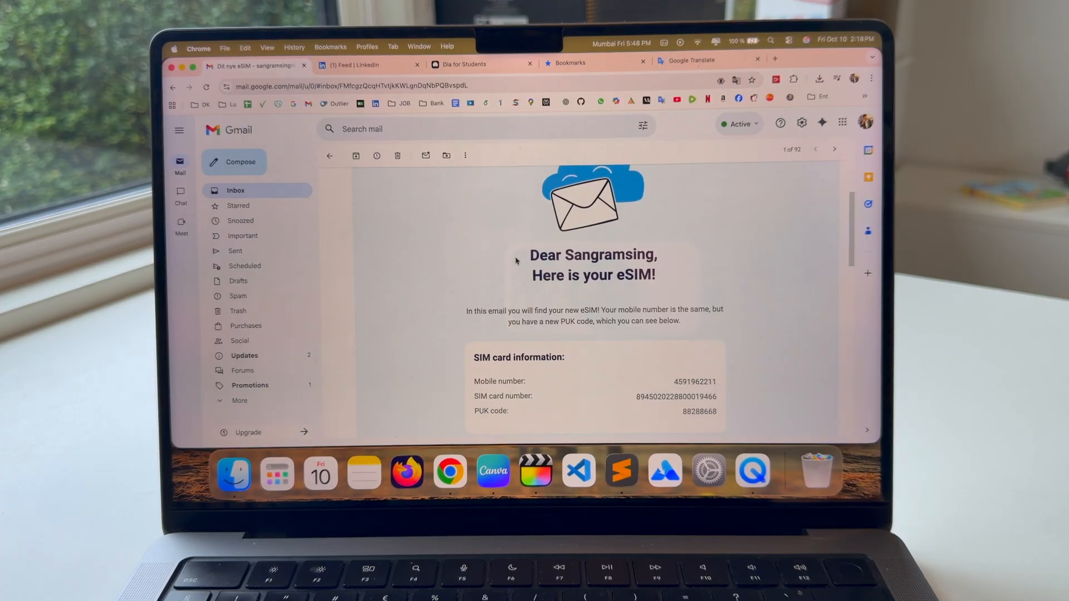
{"action": "scroll", "scroll_direction": "down", "scroll_amount": 3}
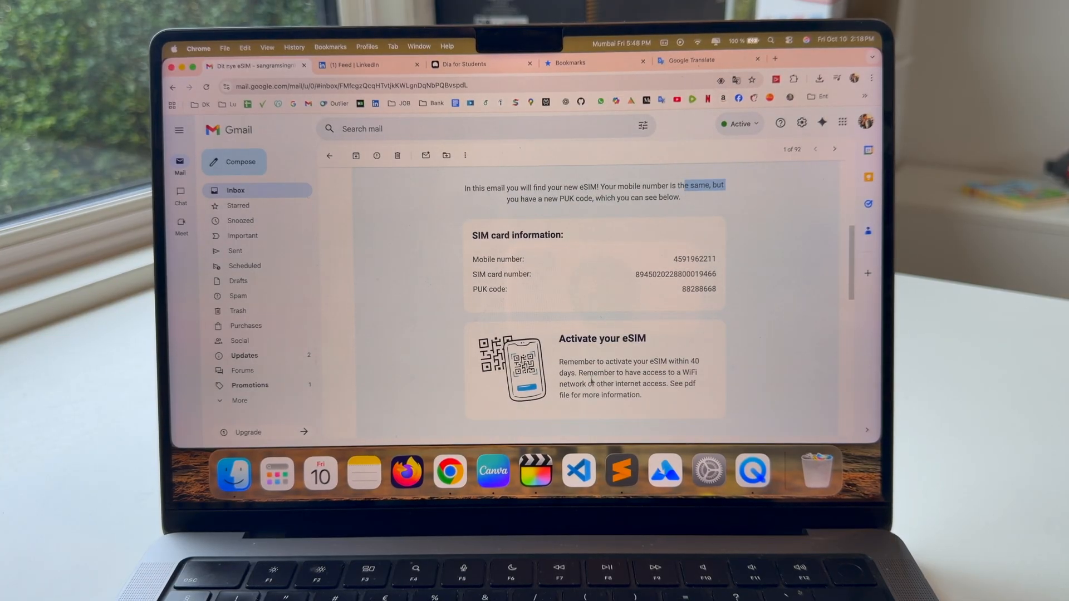
{"action": "scroll", "scroll_direction": "down", "scroll_amount": 3}
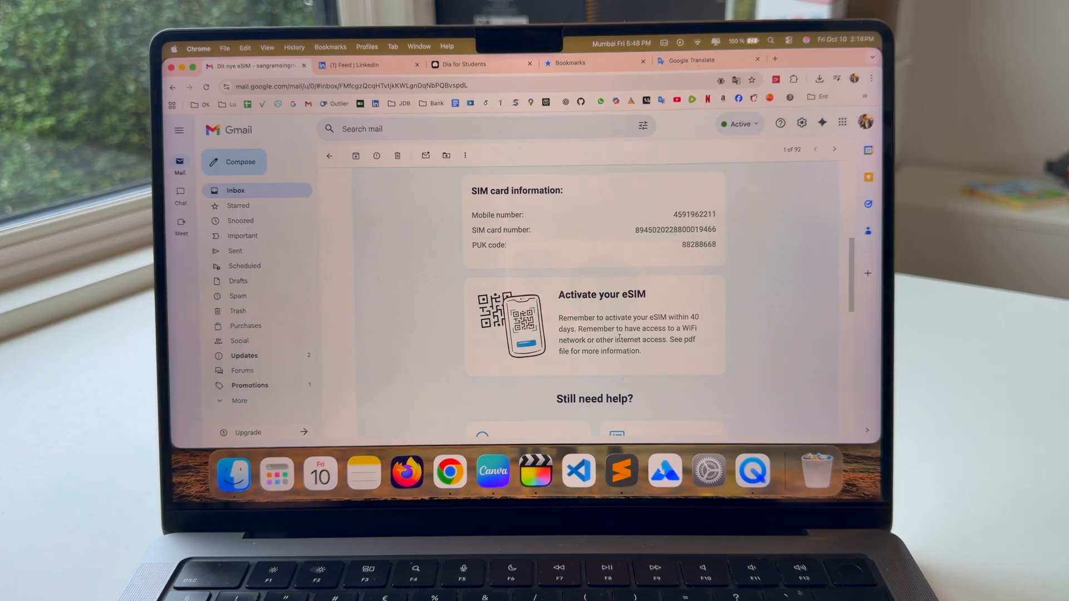
{"action": "scroll", "scroll_direction": "down", "scroll_amount": 3}
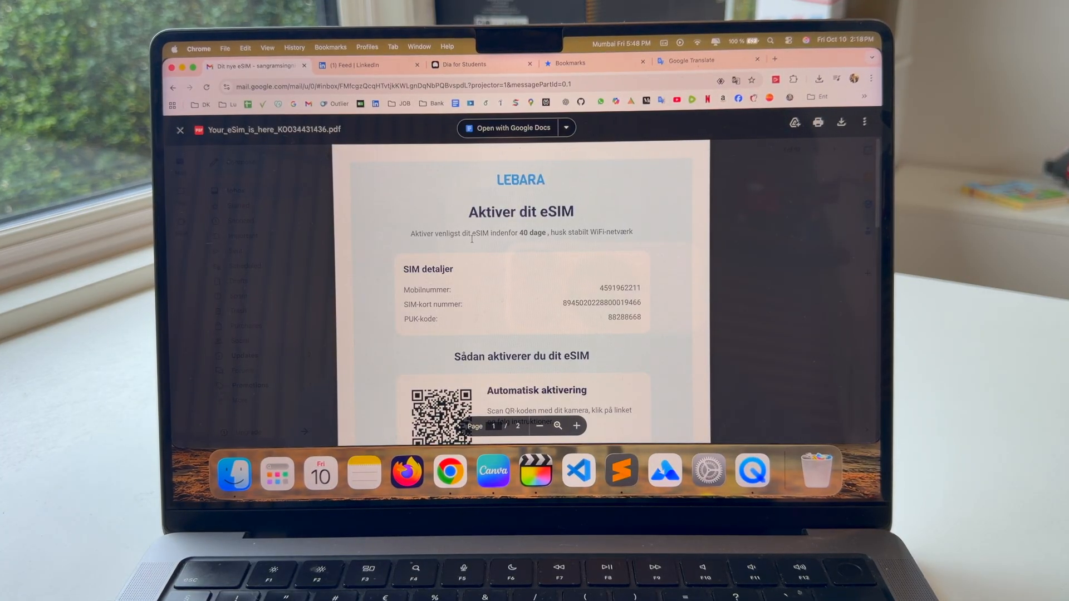
{"action": "scroll", "scroll_direction": "down", "scroll_amount": 3}
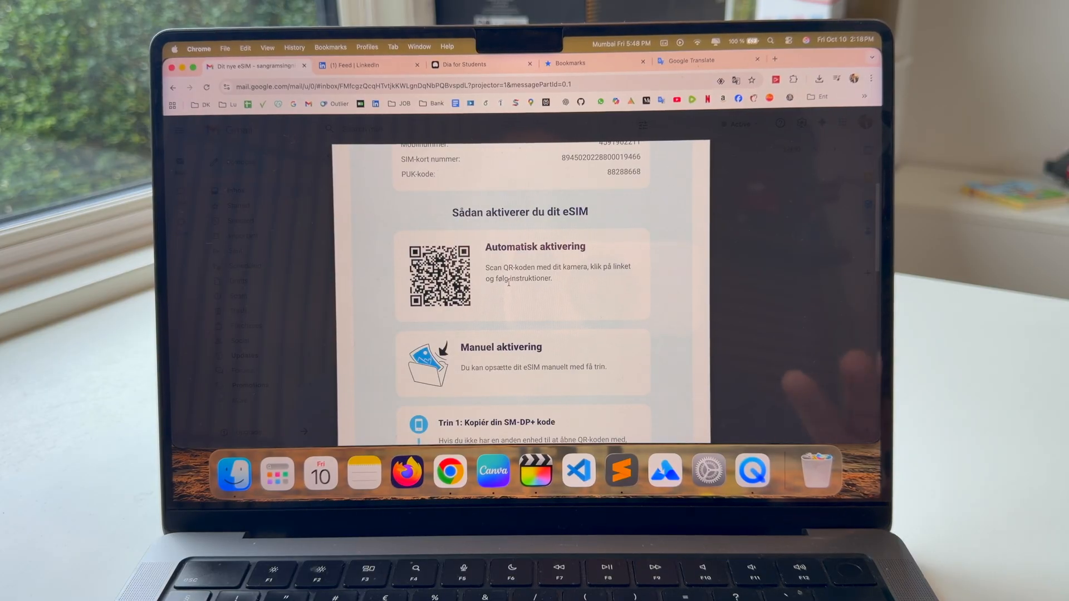
{"action": "scroll", "scroll_direction": "down", "scroll_amount": 3}
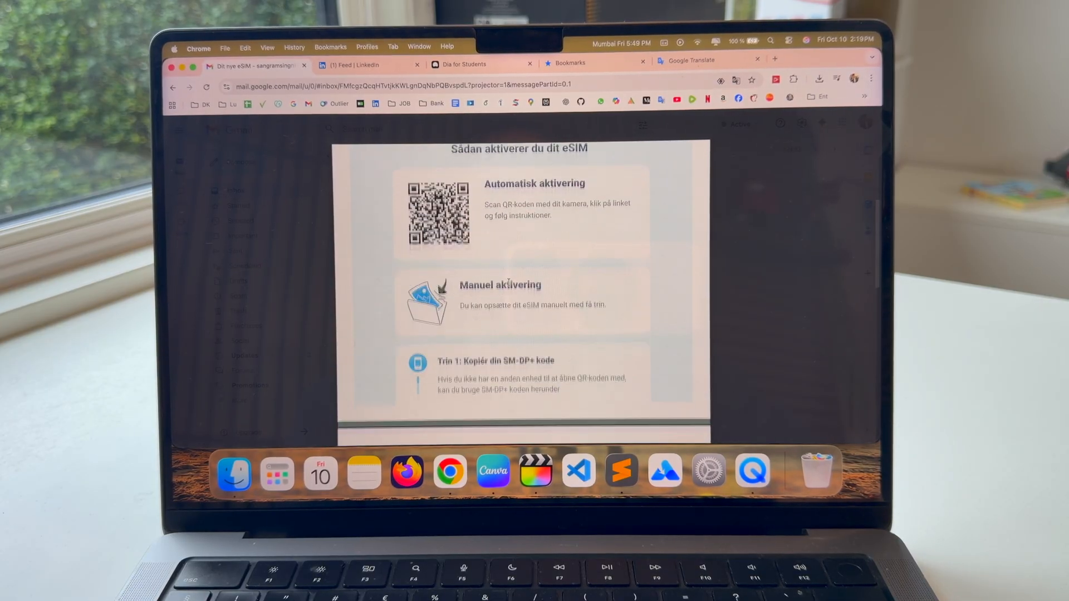